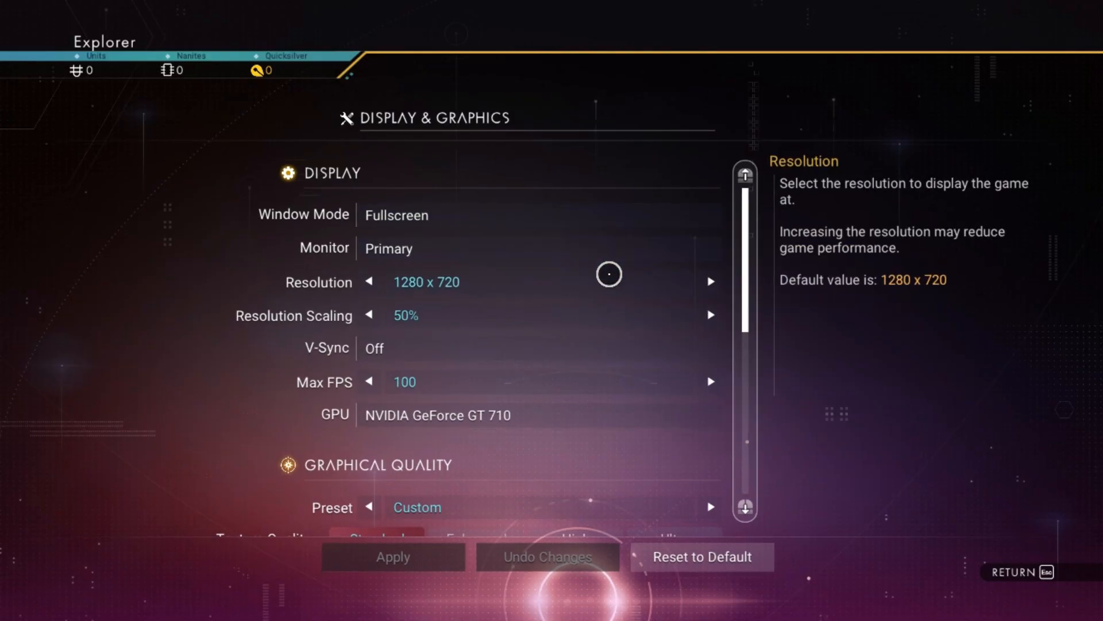
mouse_move(502, 319)
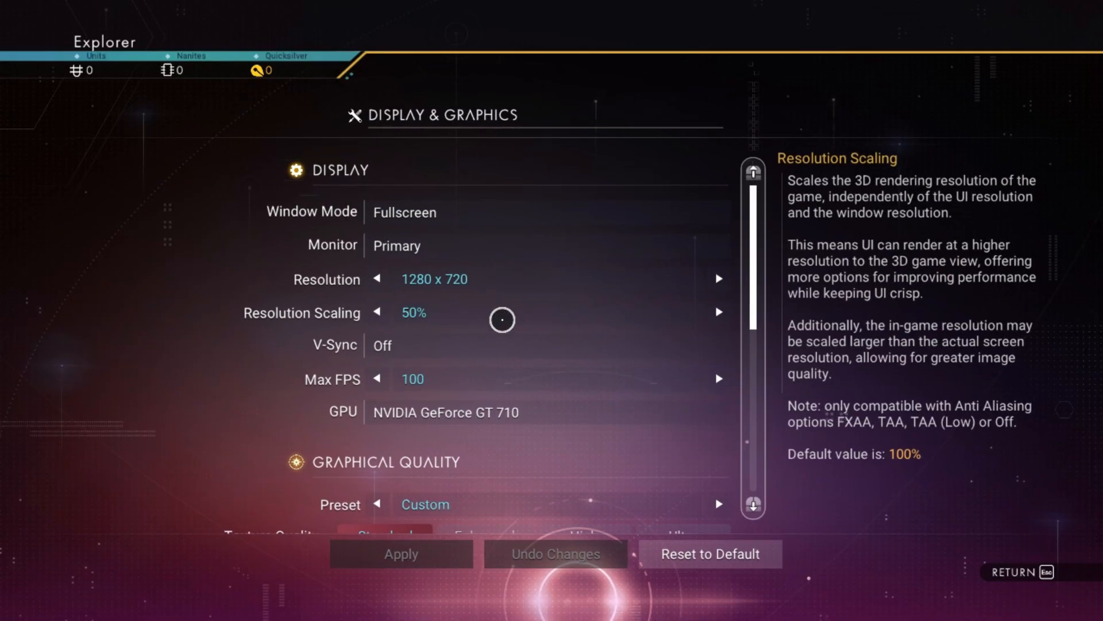
Scroll through the lowered Display & Graphics options, then Escape back to gameplay.
scroll("down", 3)
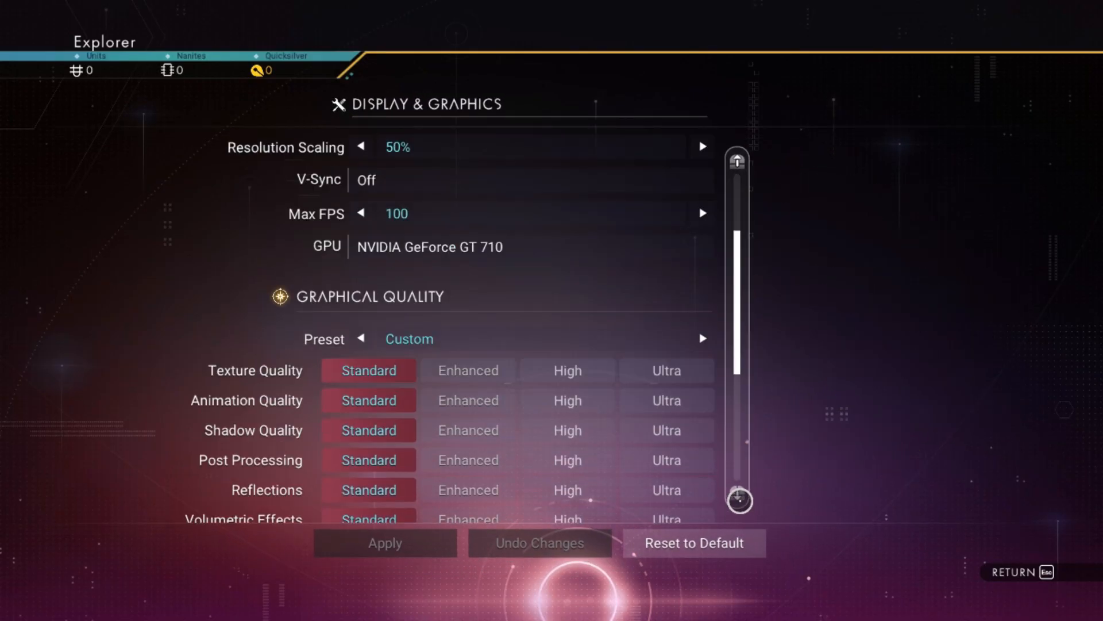
scroll("down", 3)
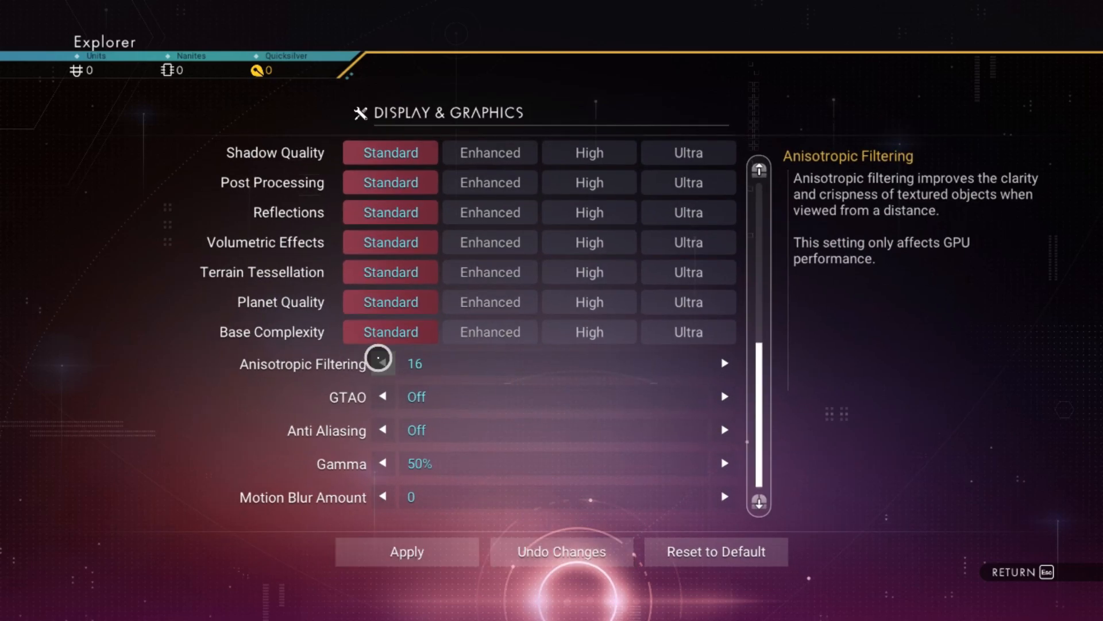
key("Escape")
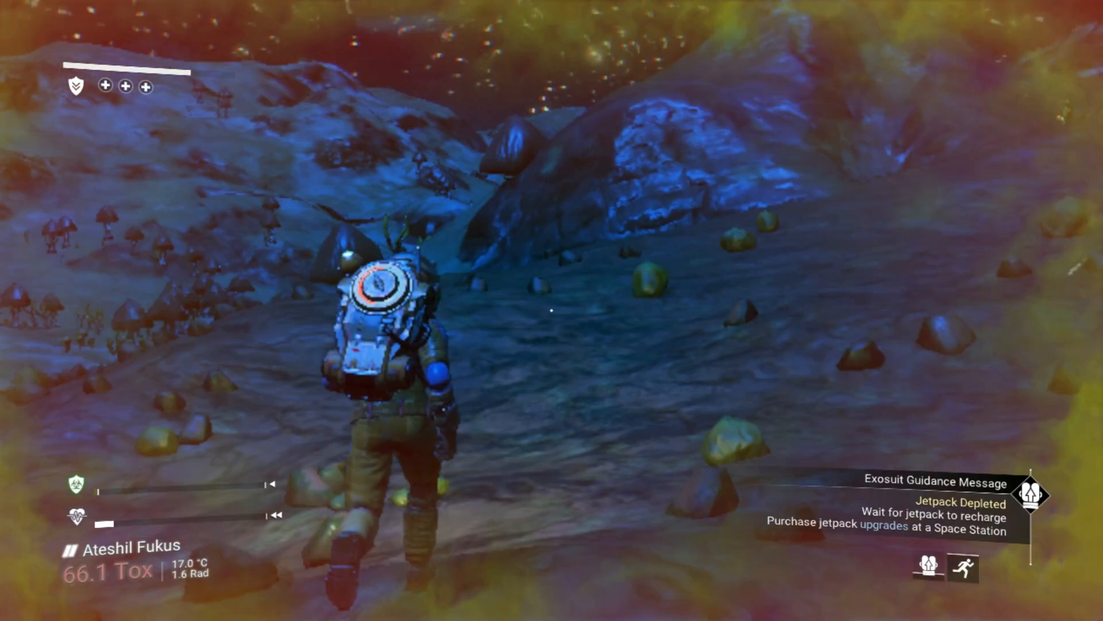
Quit the game and bring up E:\Games\No Man's Sky in File Explorer.
left_click(552, 311)
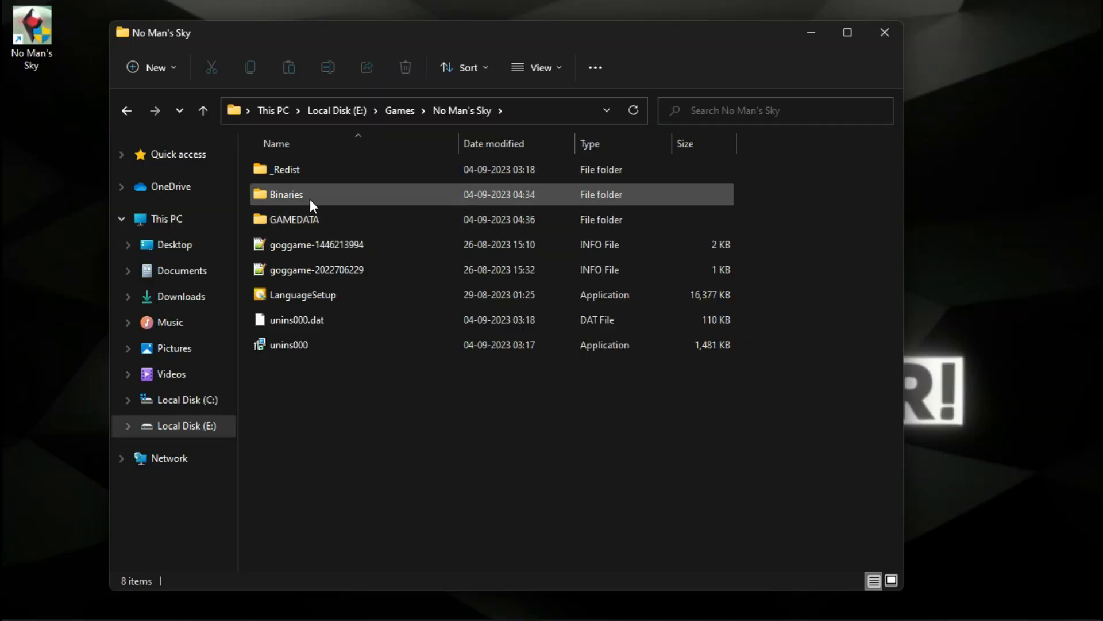
Go into Binaries\SETTINGS and open TKGRAPHICSSETTINGS.MXML with Notepad++.
double_click(287, 194)
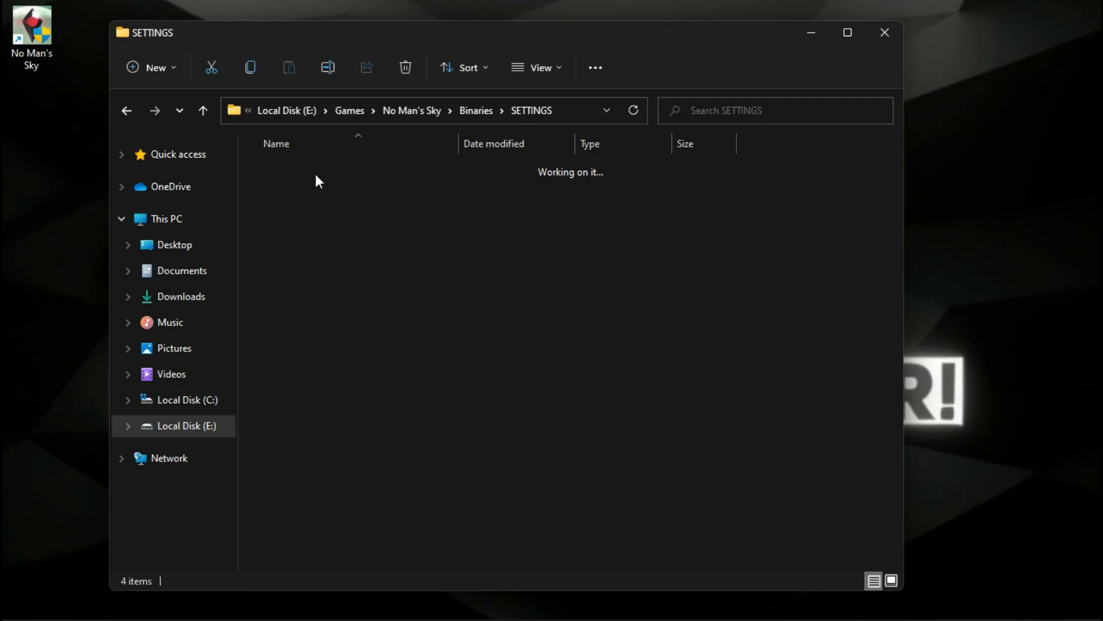
right_click(330, 244)
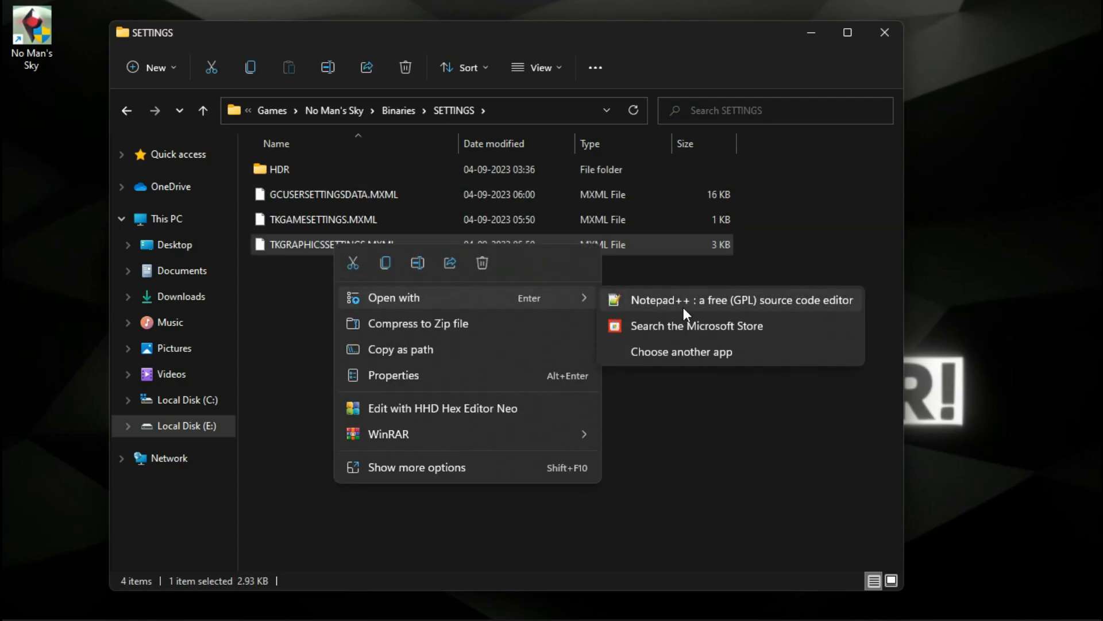
left_click(741, 299)
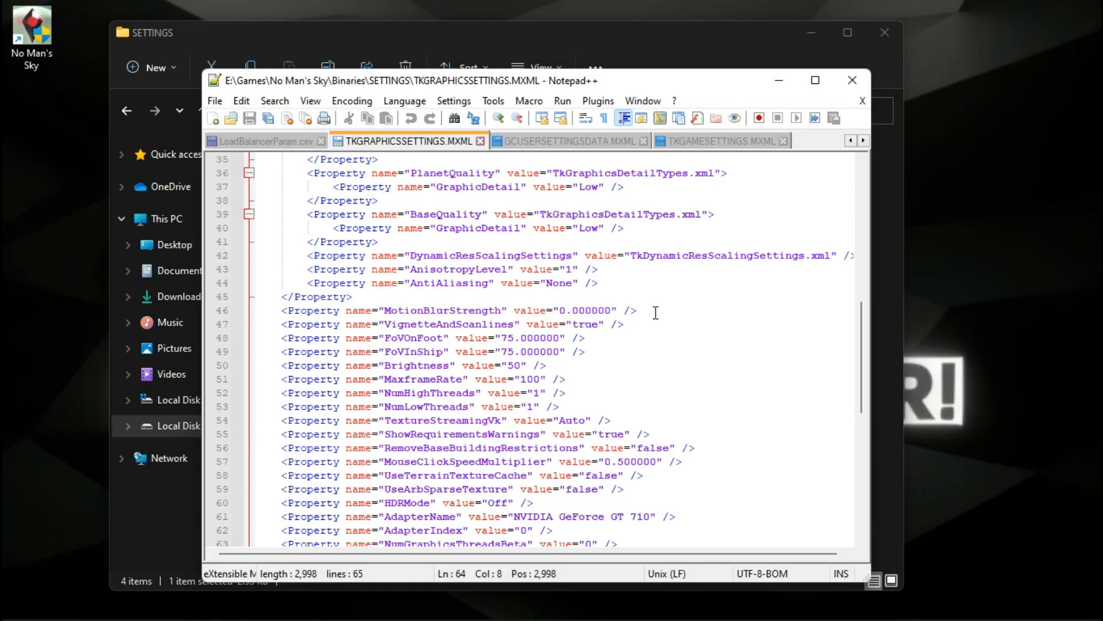
Set the NumHighThreads and NumLowThreads values to 0, then save and close Notepad++.
scroll("down", 3)
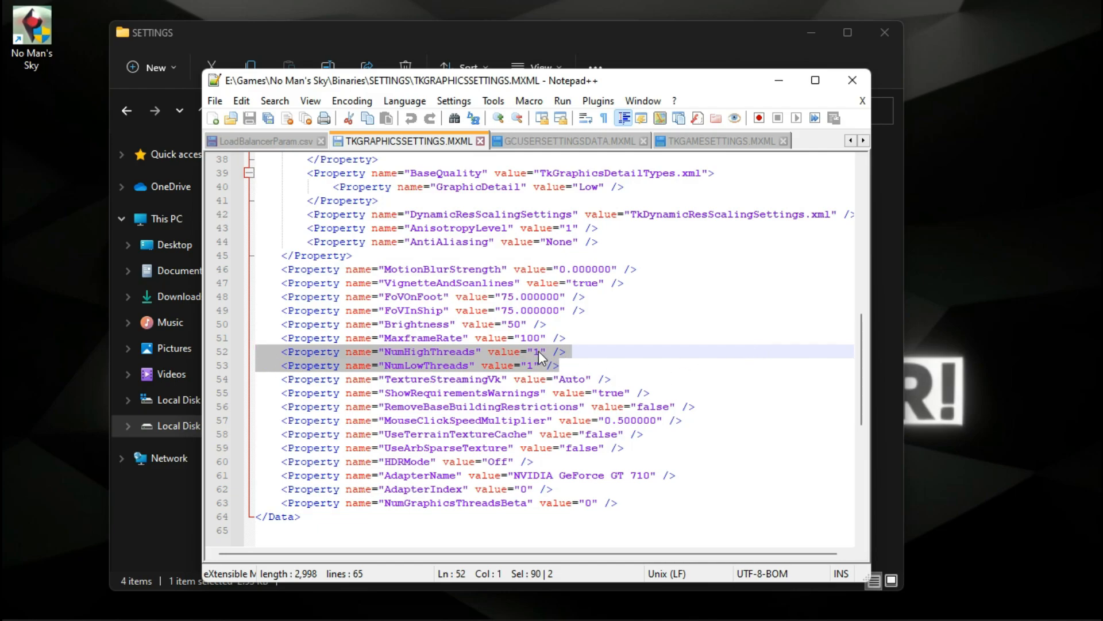
type("0")
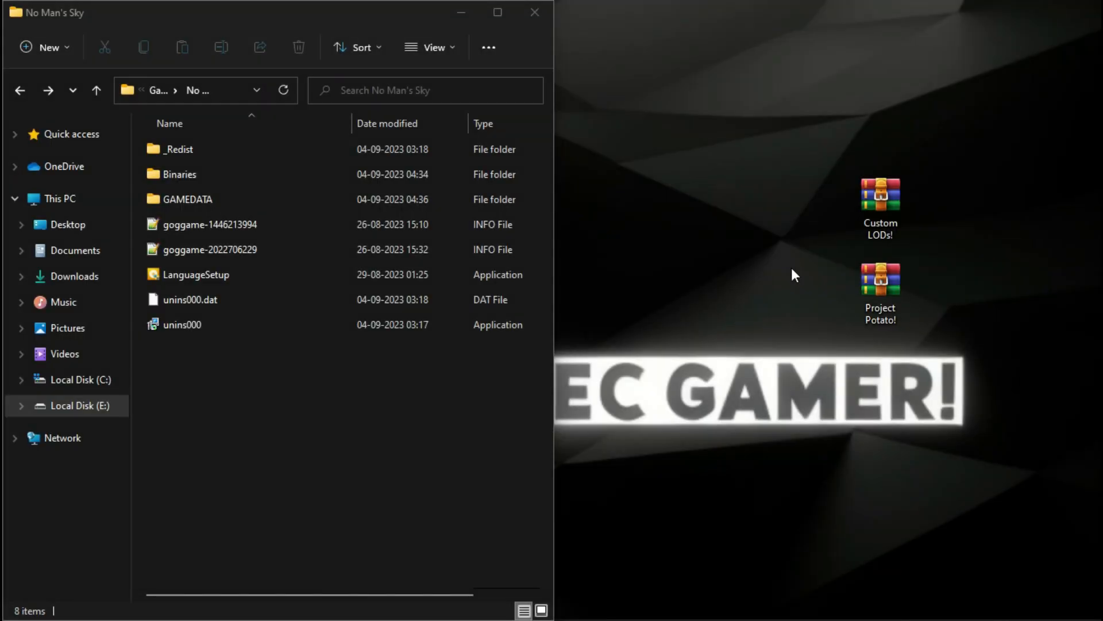
mouse_move(879, 204)
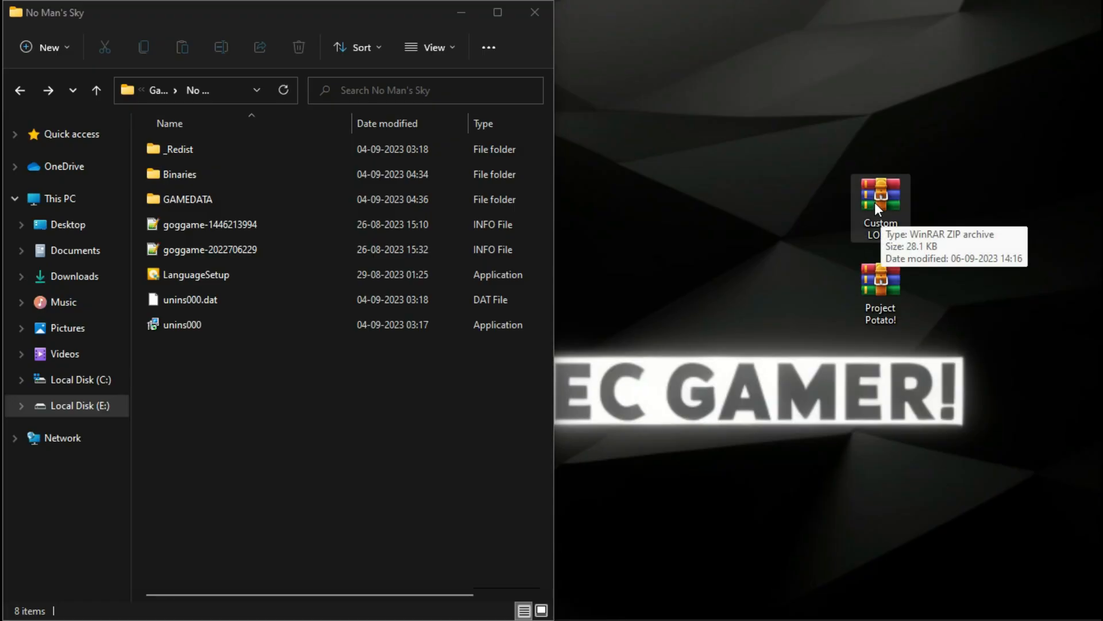
Extract the Custom LODs! zip with WinRAR and open the folder of eight LOD paks.
right_click(878, 205)
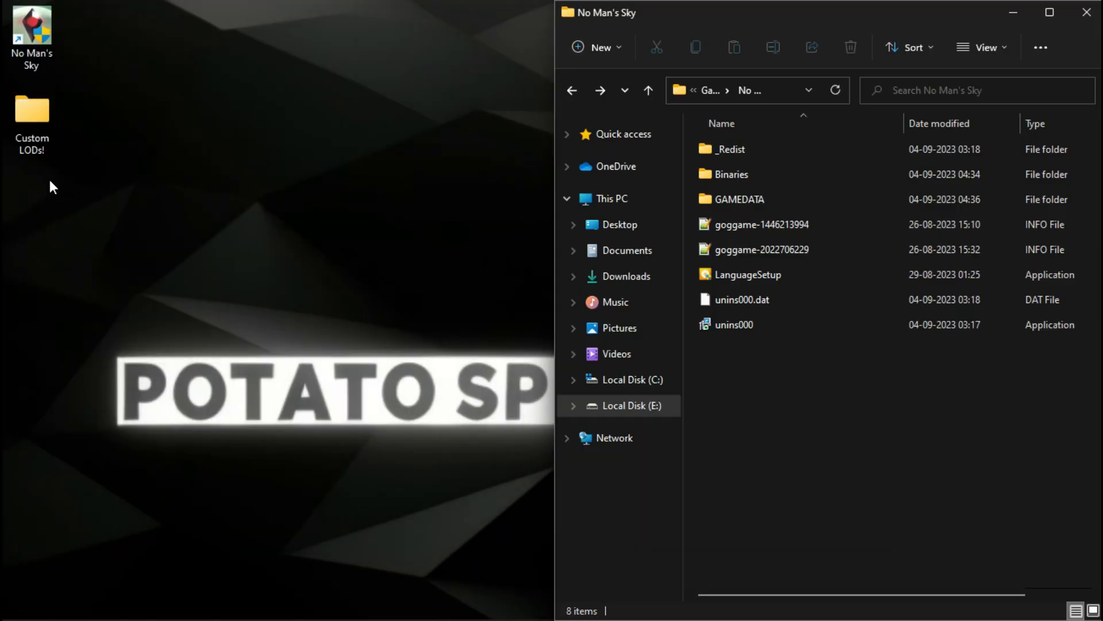
double_click(31, 113)
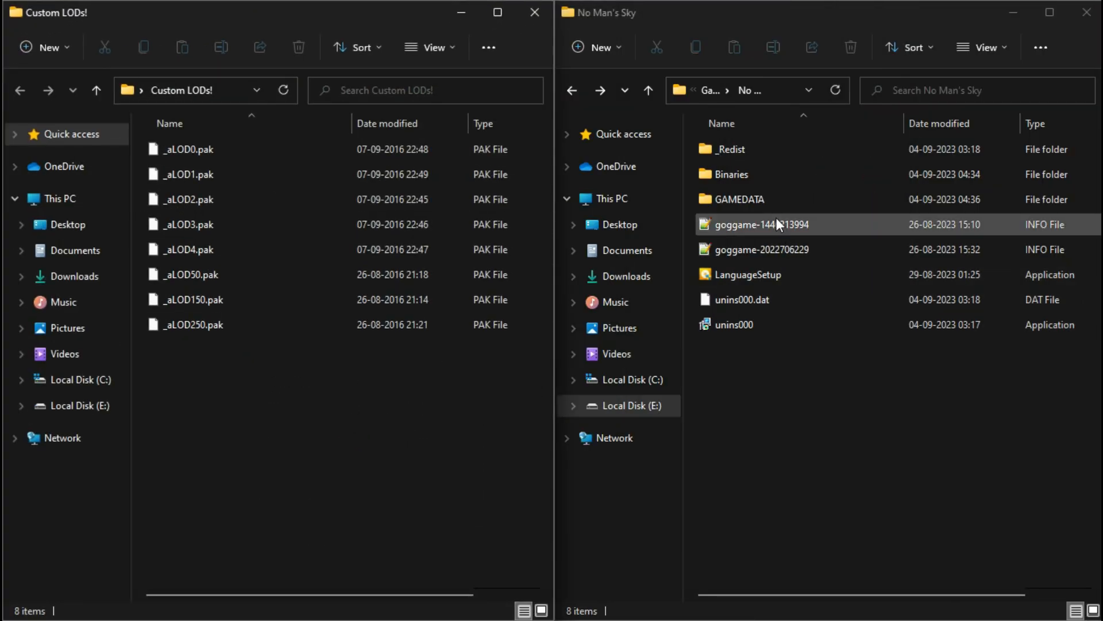
Permanently delete SHADERCACHE from GAMEDATA, then open the PCBANKS folder.
double_click(738, 199)
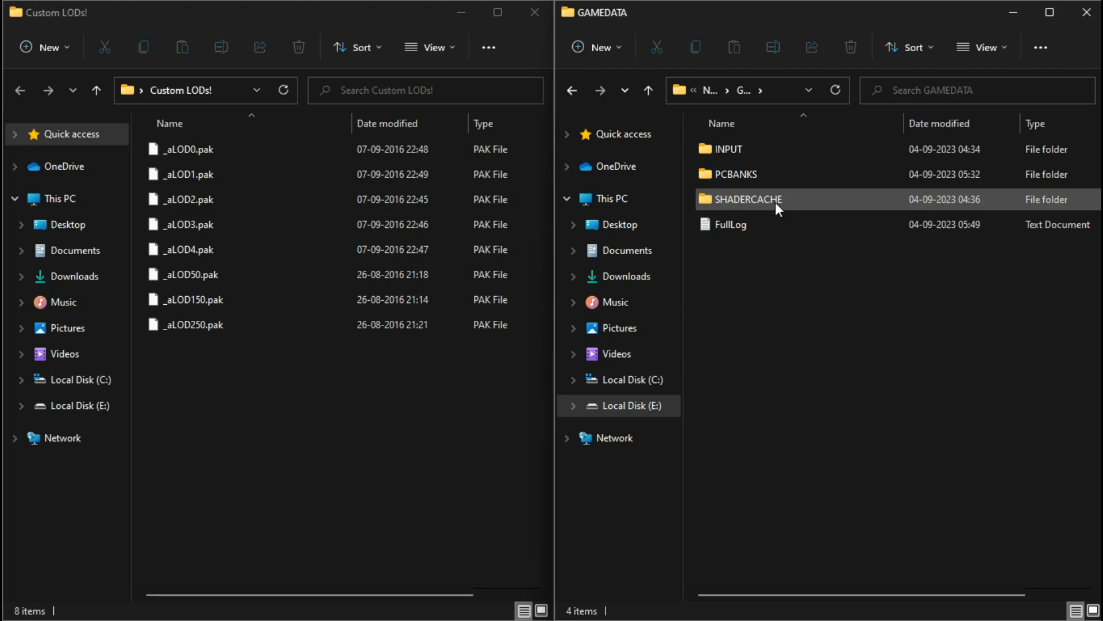
mouse_move(741, 208)
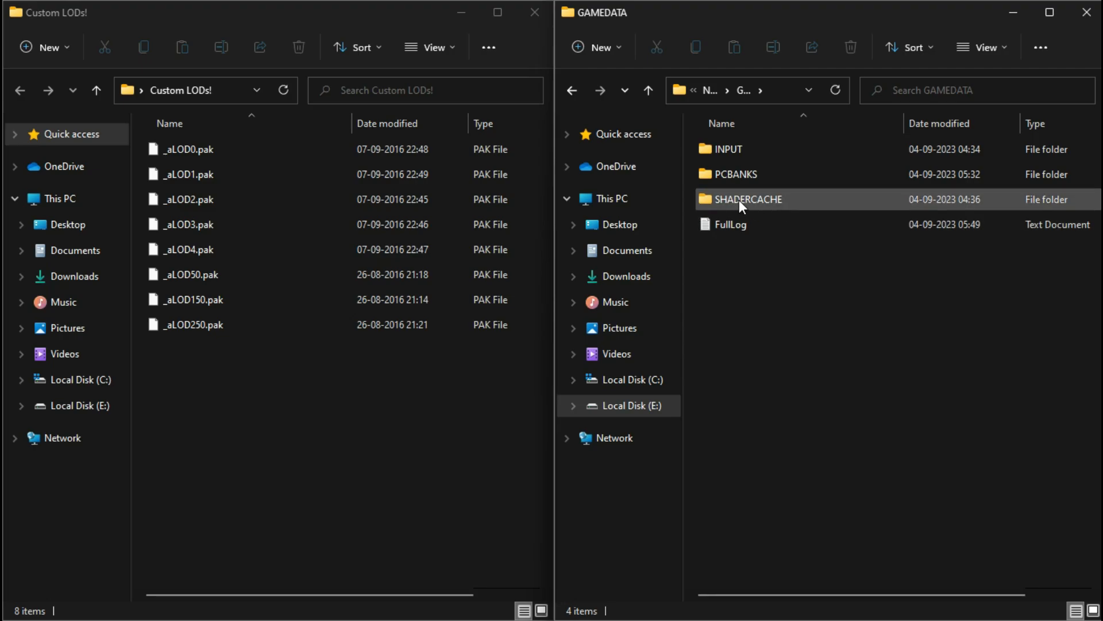
left_click(850, 46)
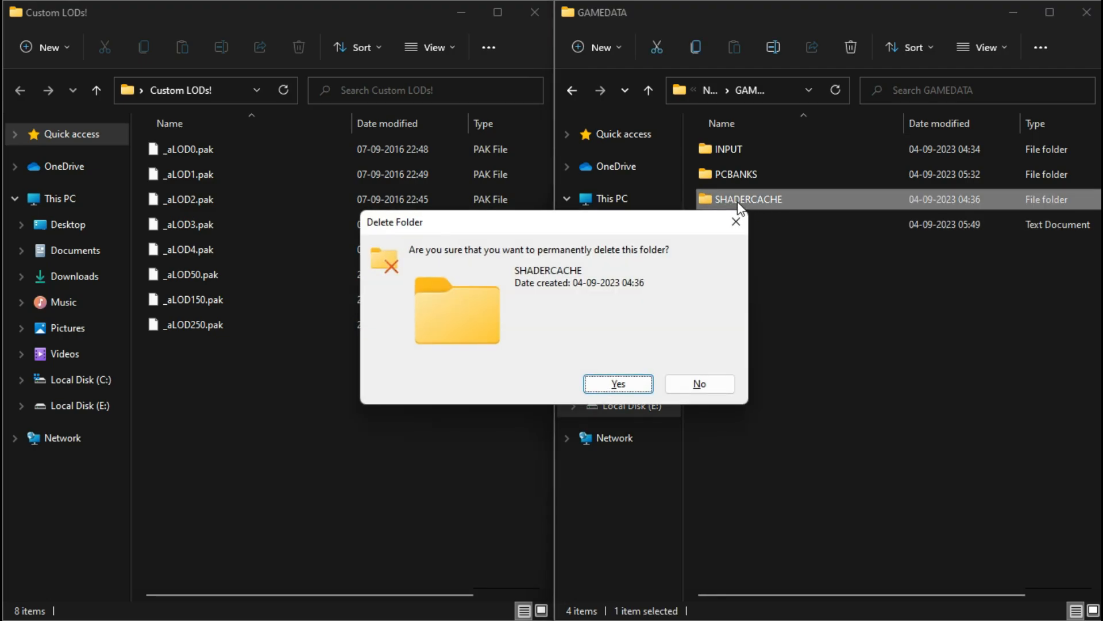
left_click(617, 384)
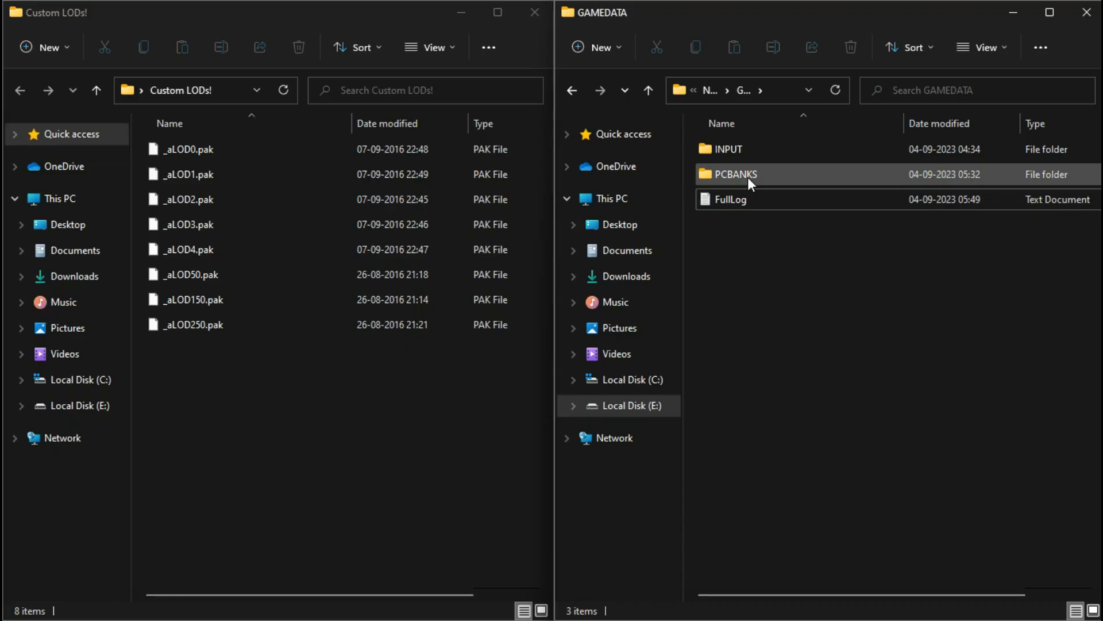
double_click(735, 174)
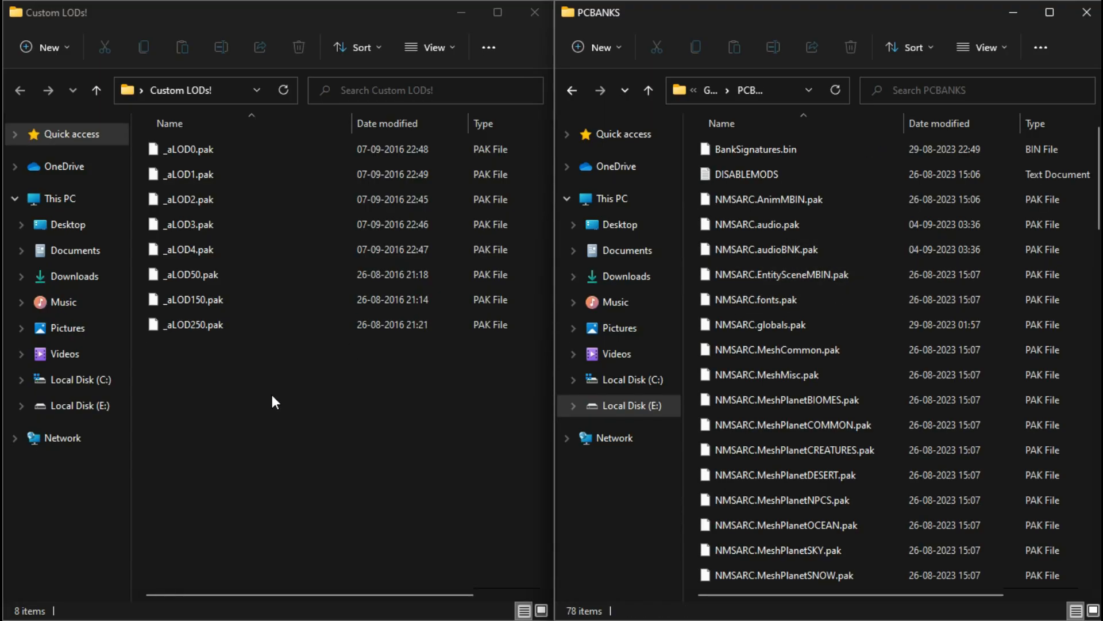
Copy _aLOD250.pak into PCBANKS and extract the Project Potato! zip with WinRAR.
key("ctrl+a")
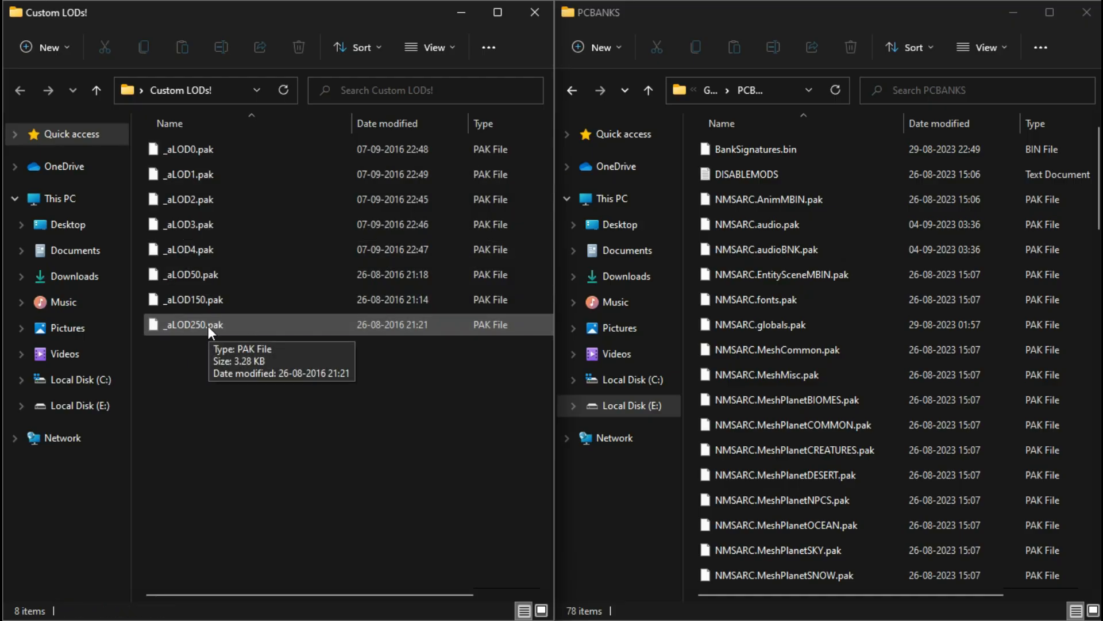
left_click(193, 324)
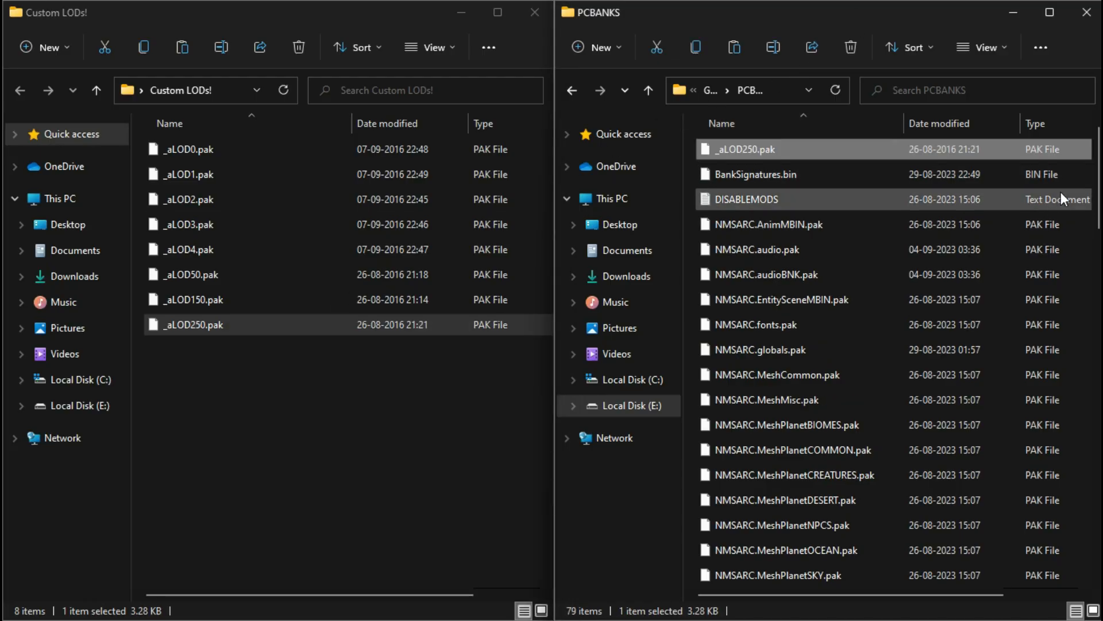
left_click(755, 174)
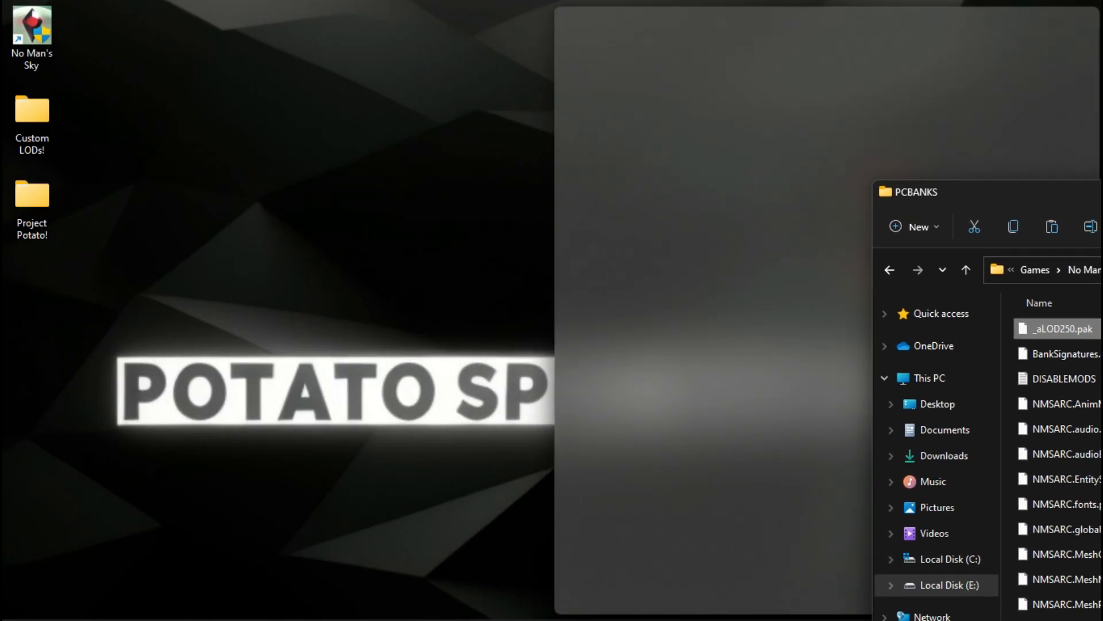
Open the Project Potato! folder and pick _potato_0.75x_hyper_performance.pak.
double_click(31, 195)
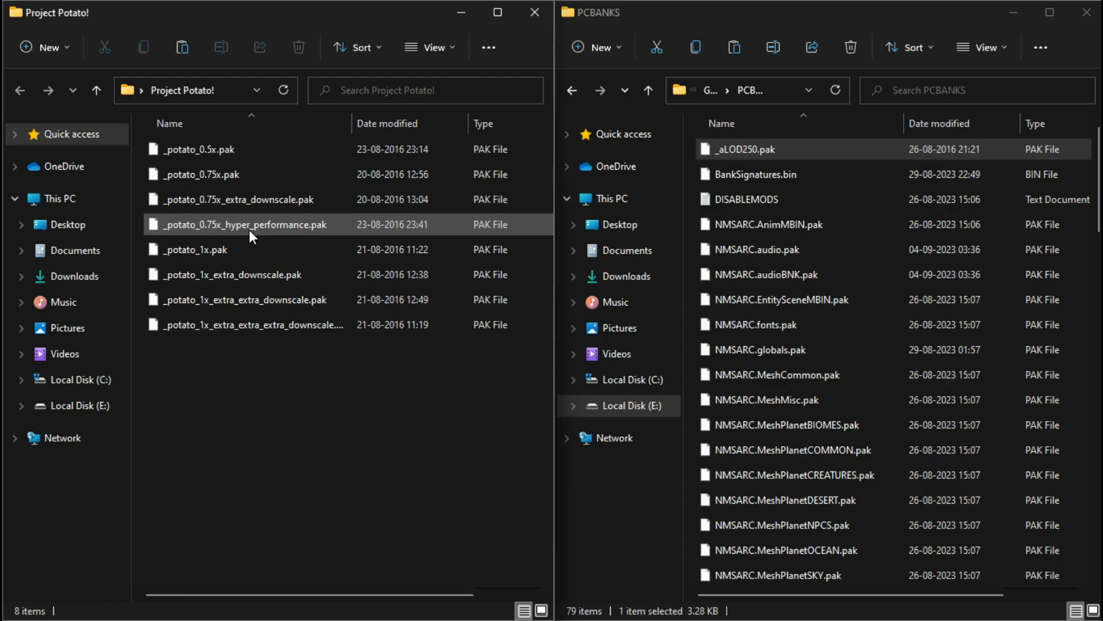
left_click(242, 224)
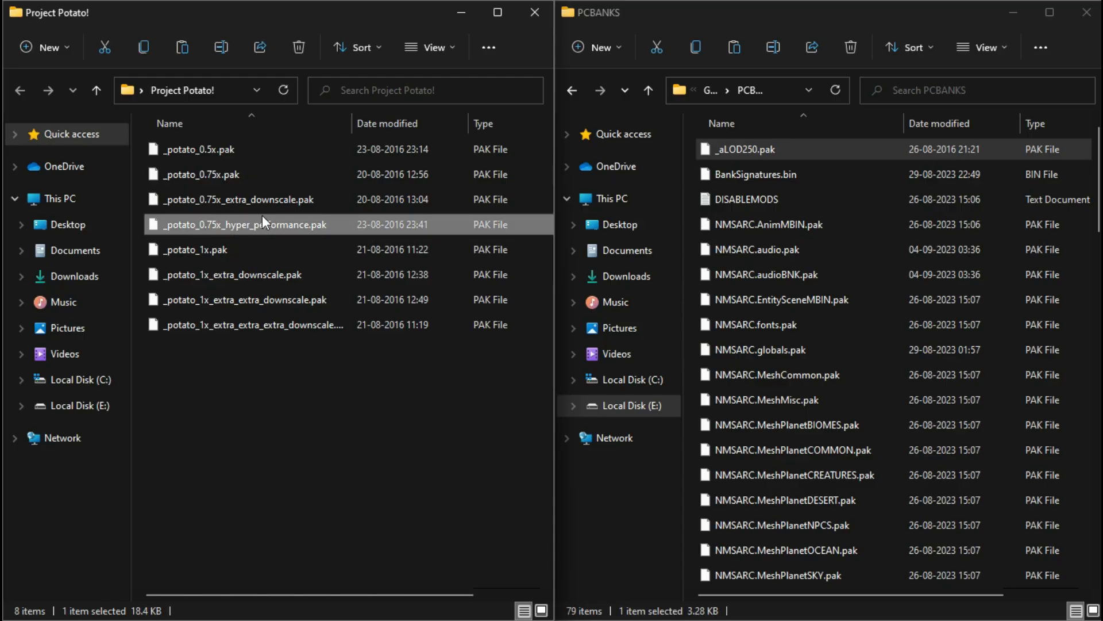